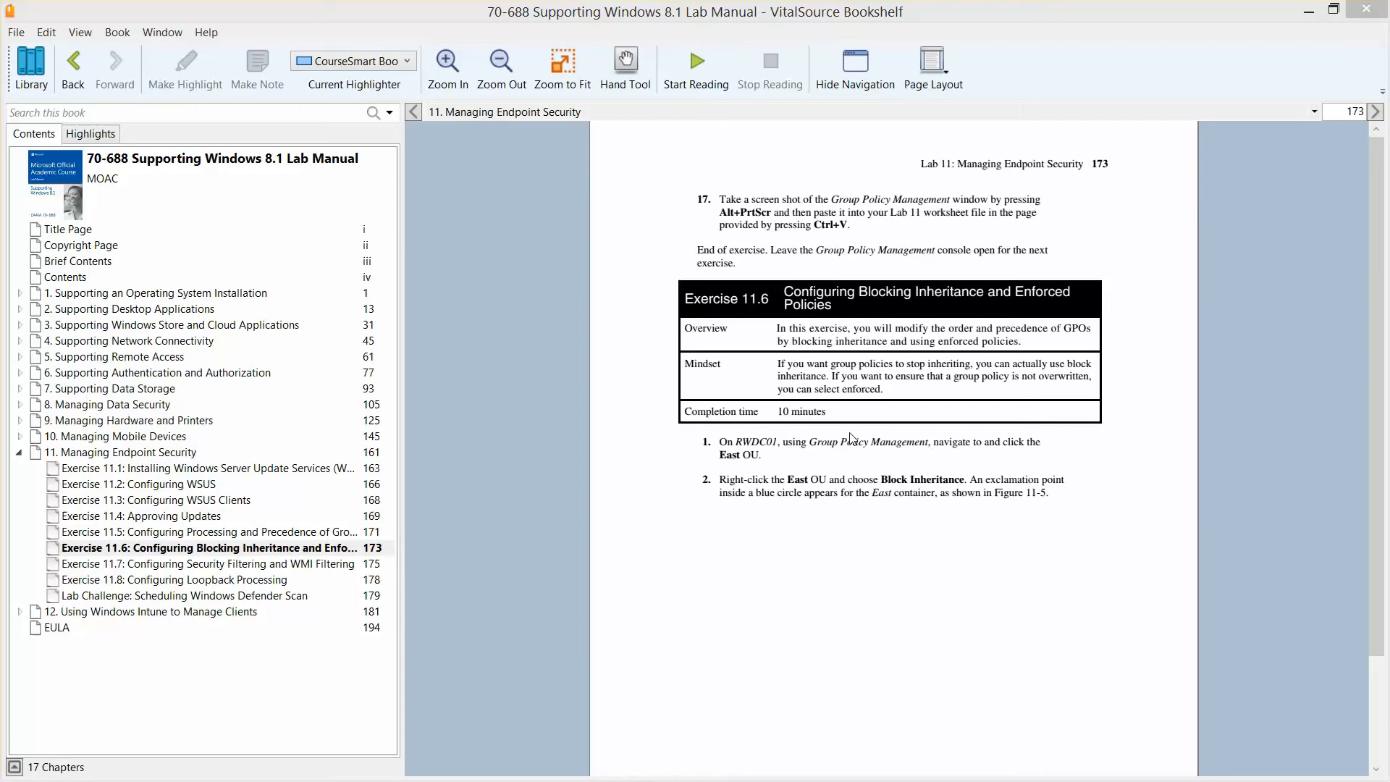
pyautogui.moveTo(912, 366)
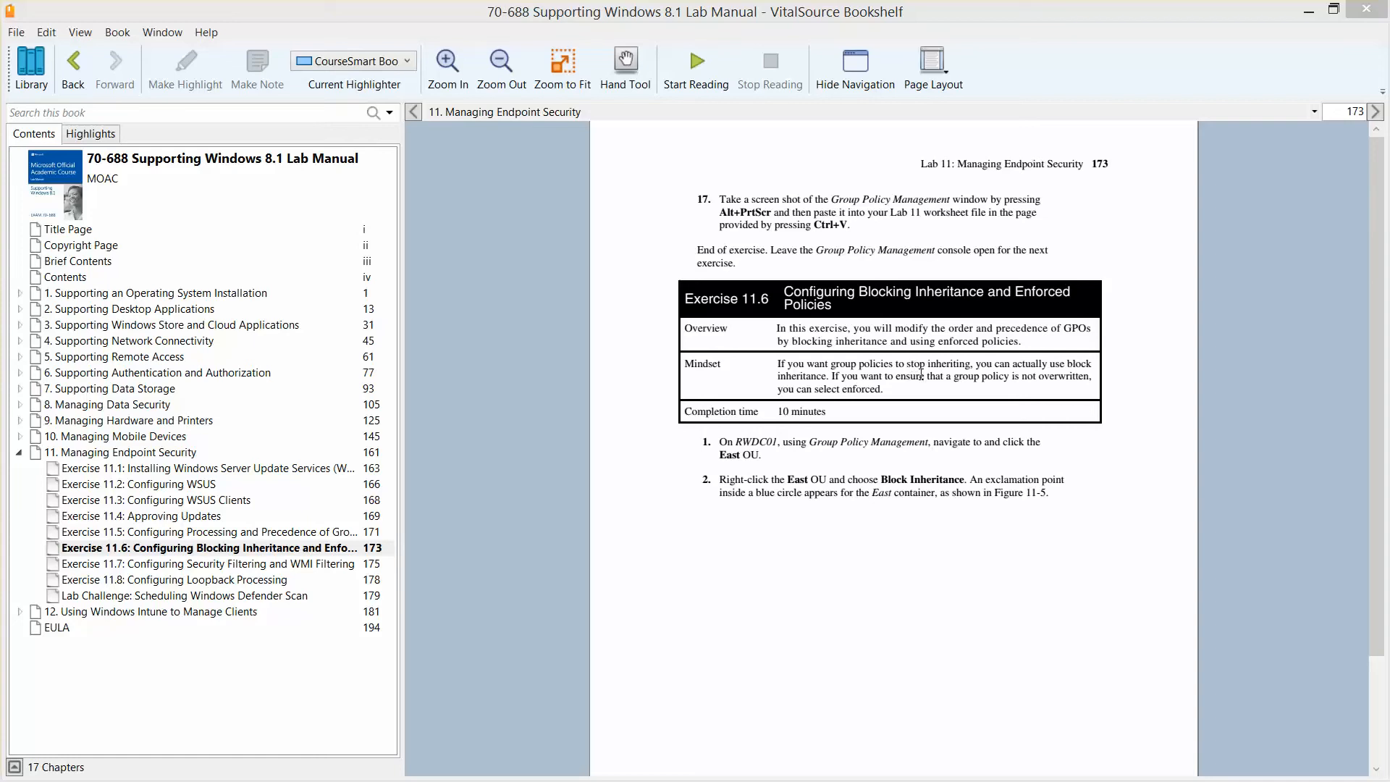
pyautogui.moveTo(928, 399)
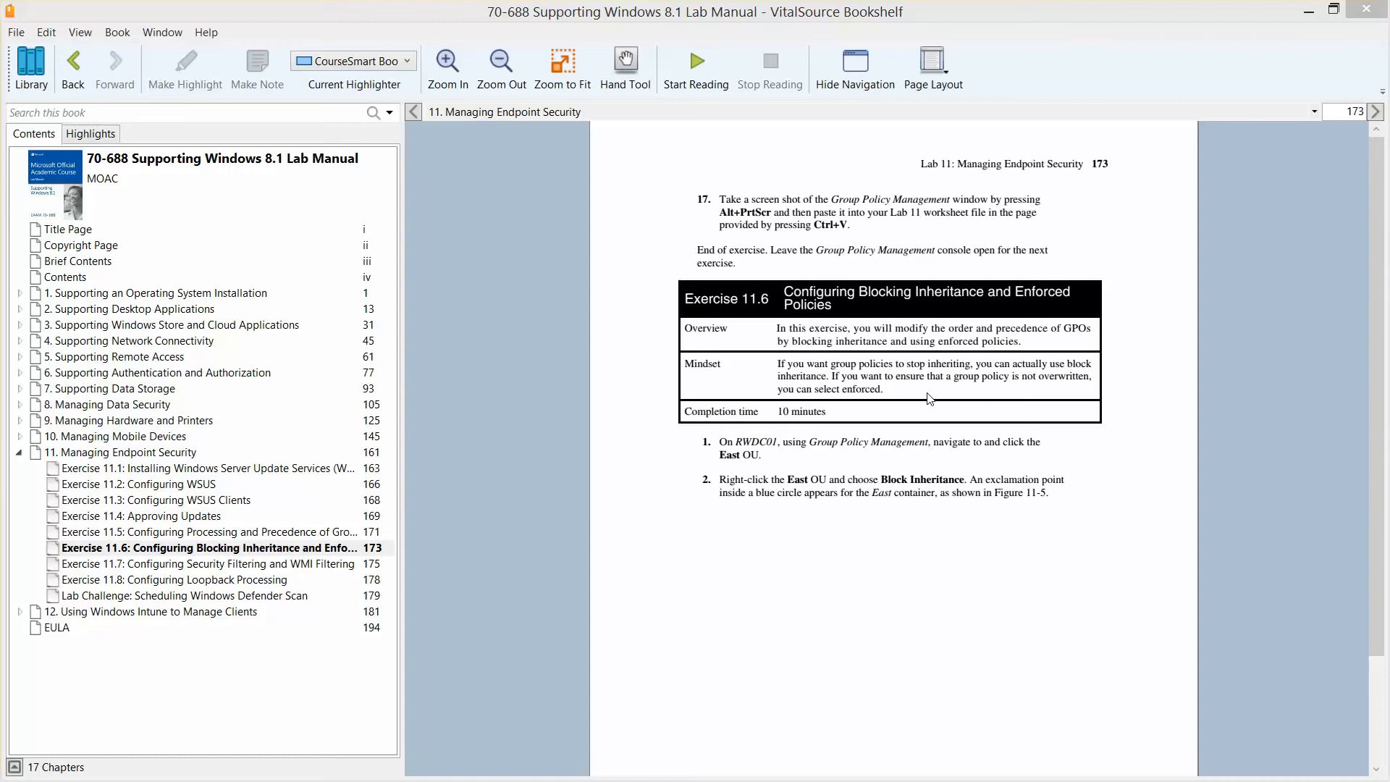
pyautogui.moveTo(1108, 348)
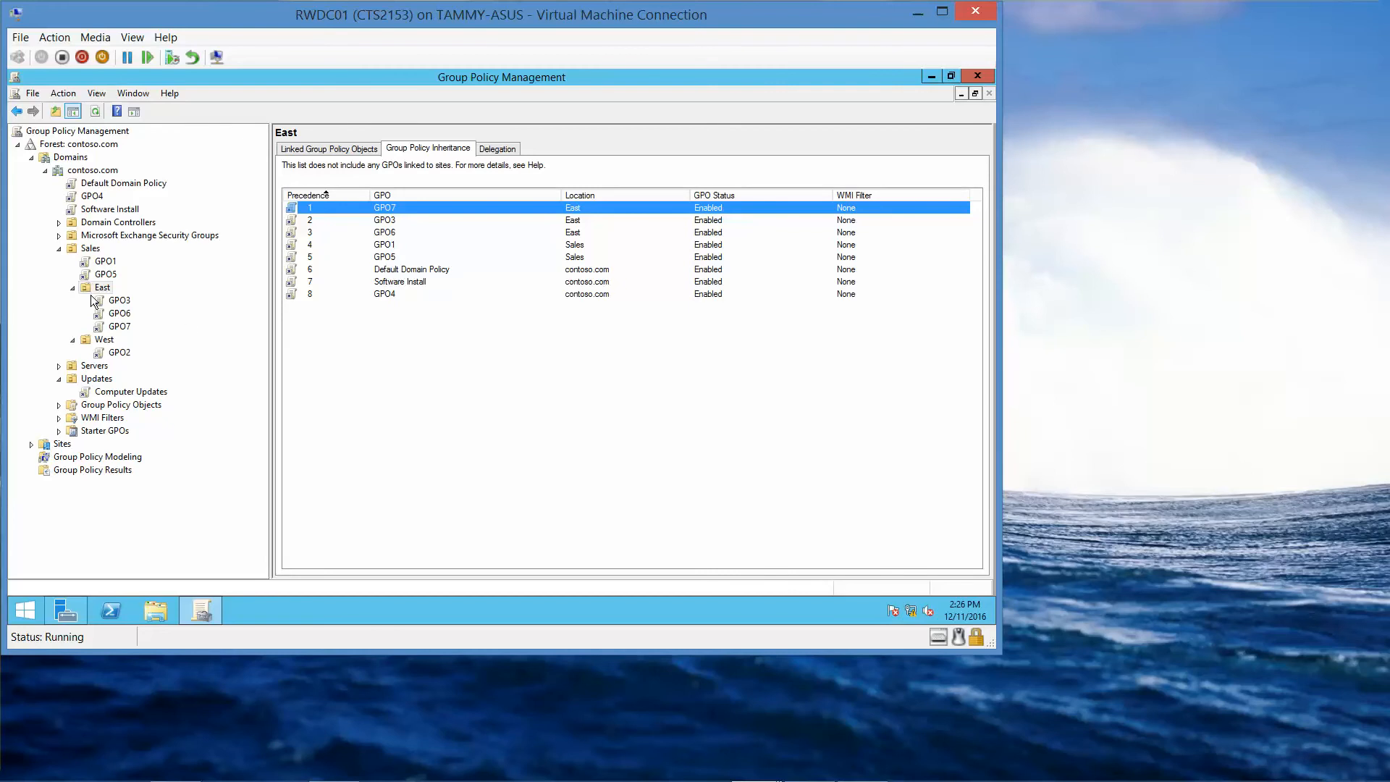
# - Open the East OU's context menu to apply Block Inheritance
pyautogui.rightClick(103, 287)
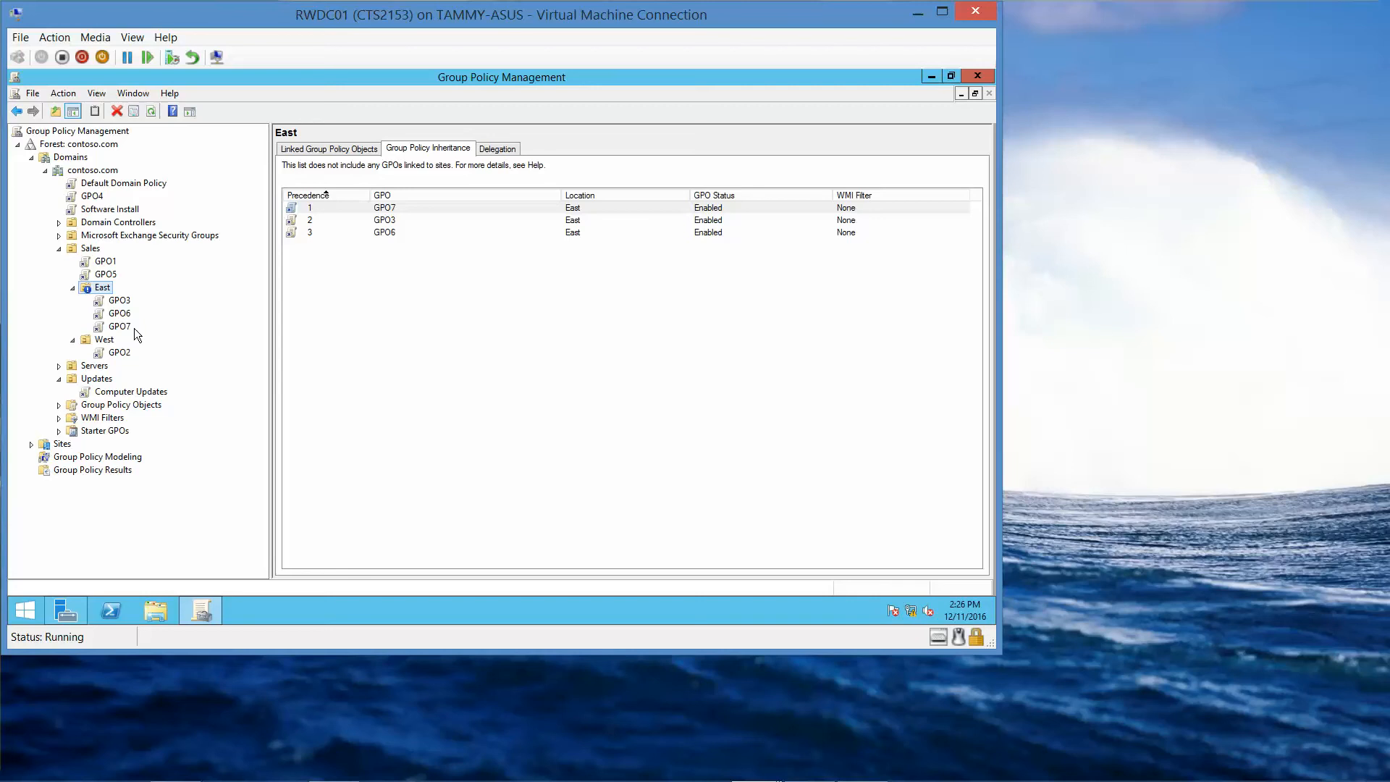
pyautogui.moveTo(241, 297)
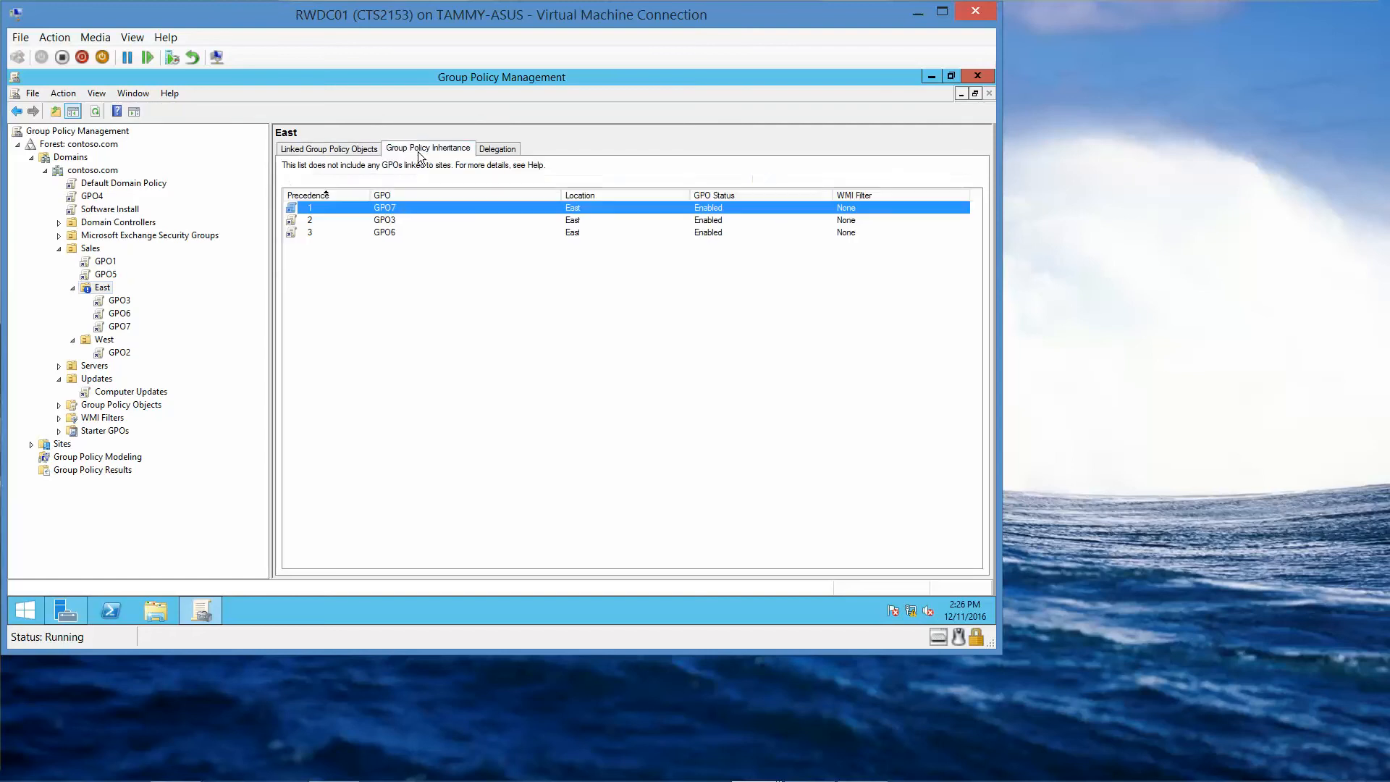
pyautogui.moveTo(408, 224)
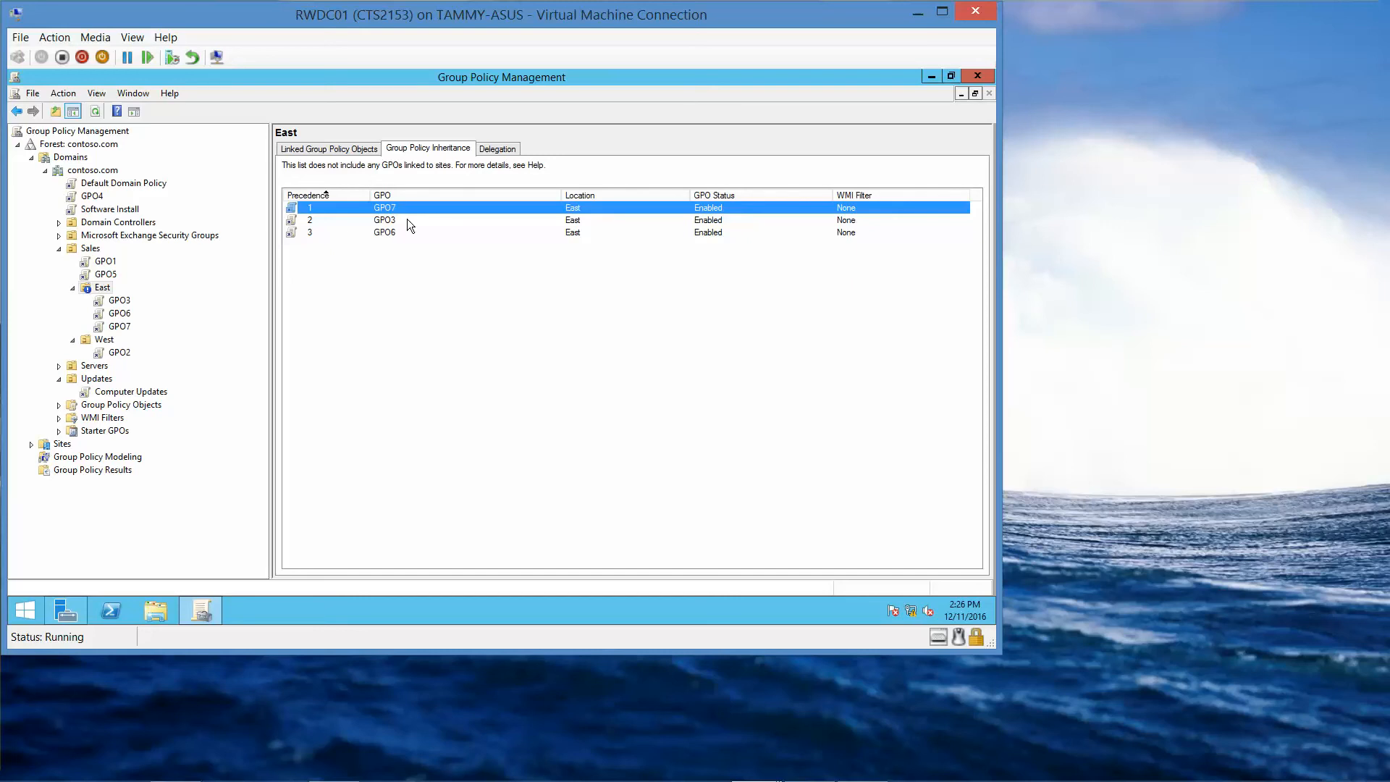
pyautogui.moveTo(403, 226)
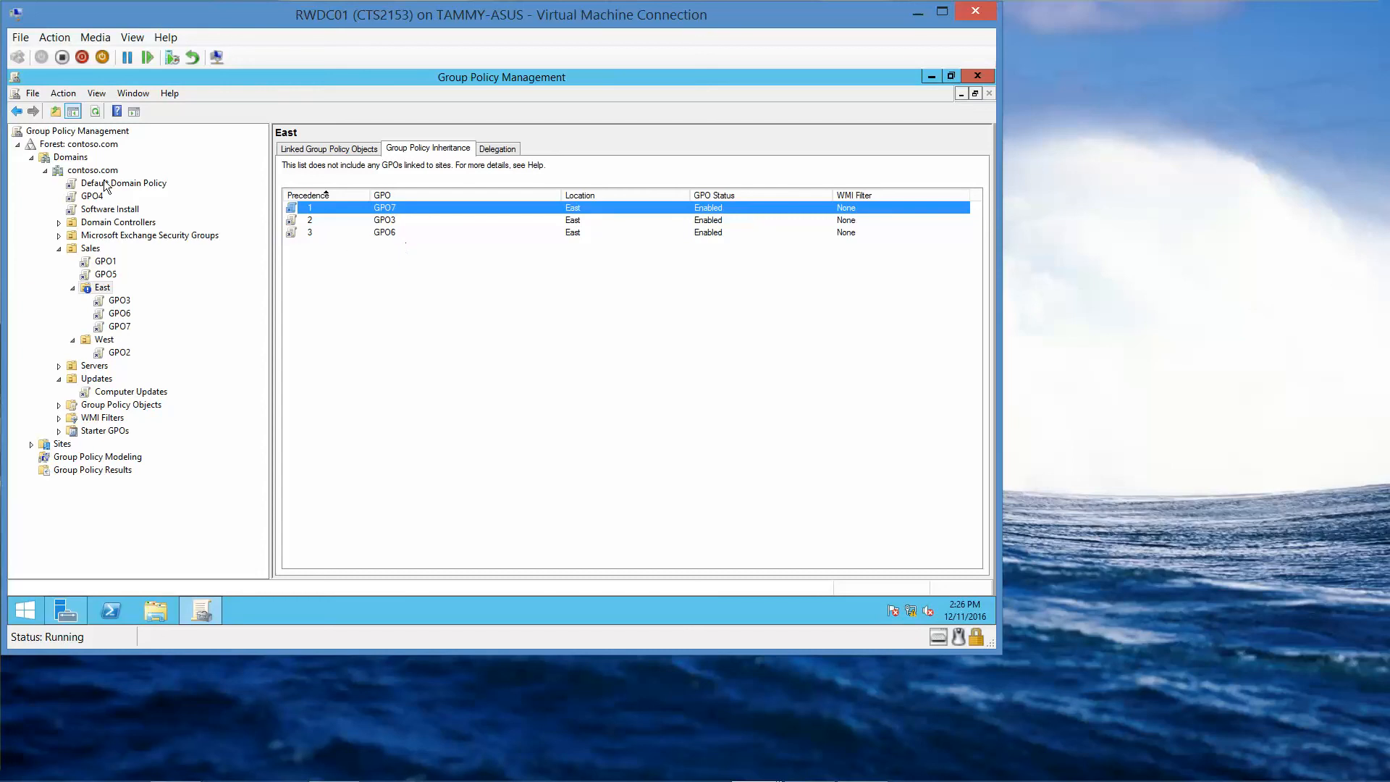
pyautogui.moveTo(95, 201)
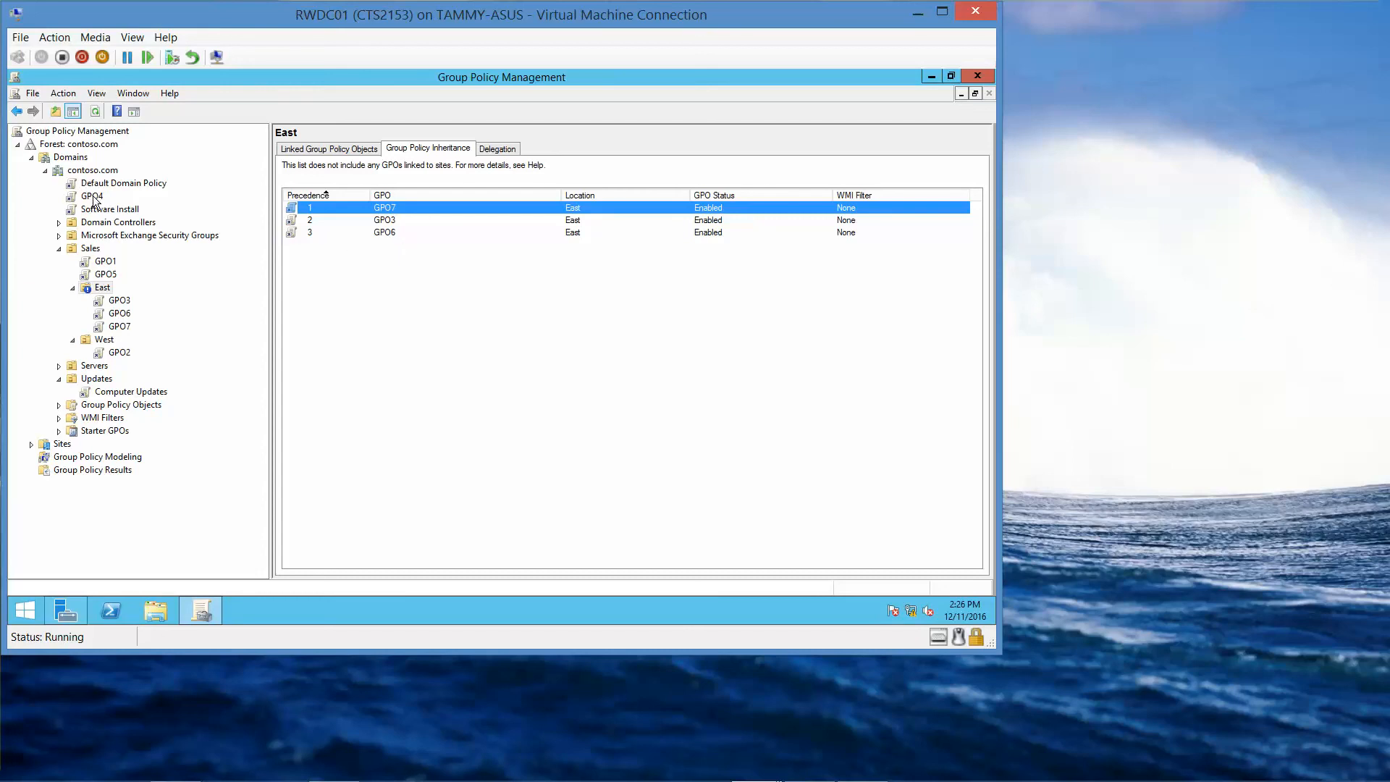
# - Enforce the domain's GPO4 link, then recheck East's inheritance list and blocked status
pyautogui.doubleClick(384, 206)
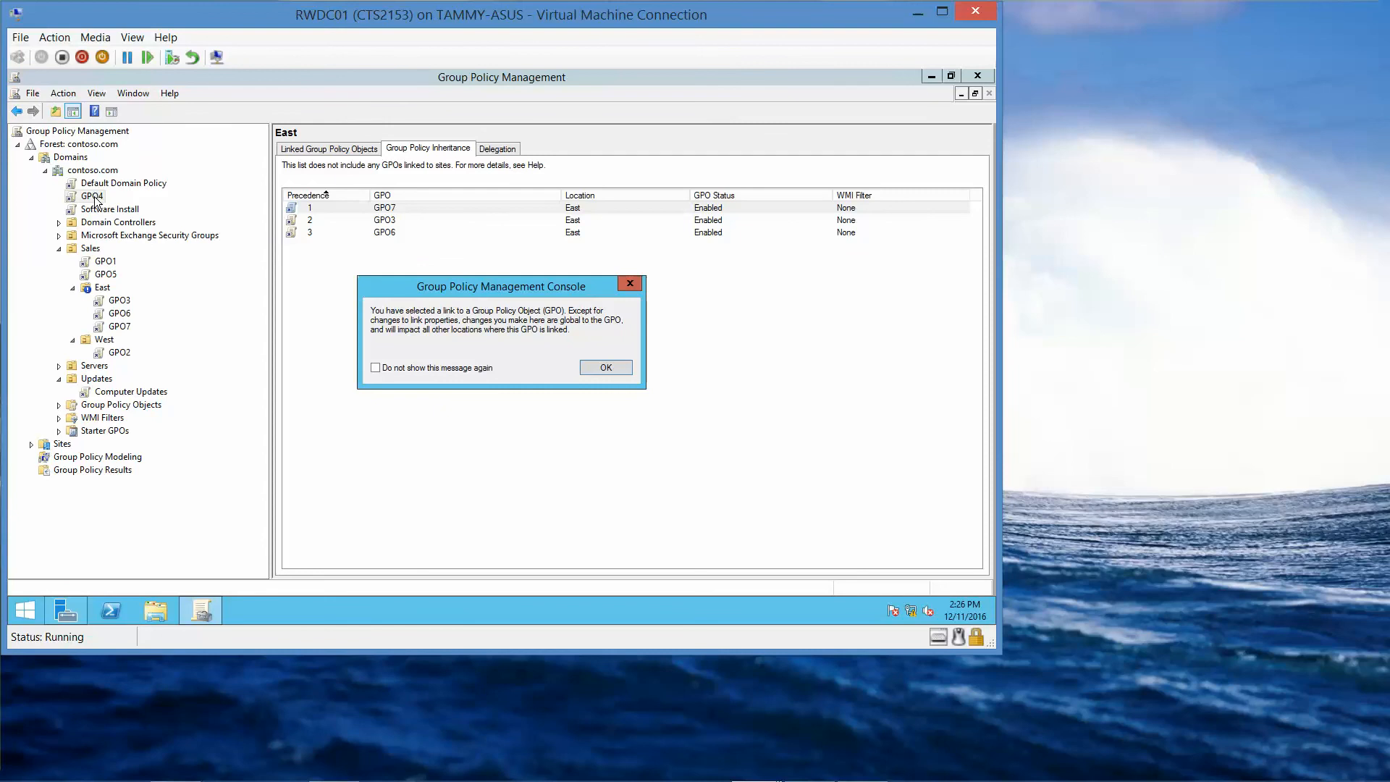
pyautogui.click(605, 367)
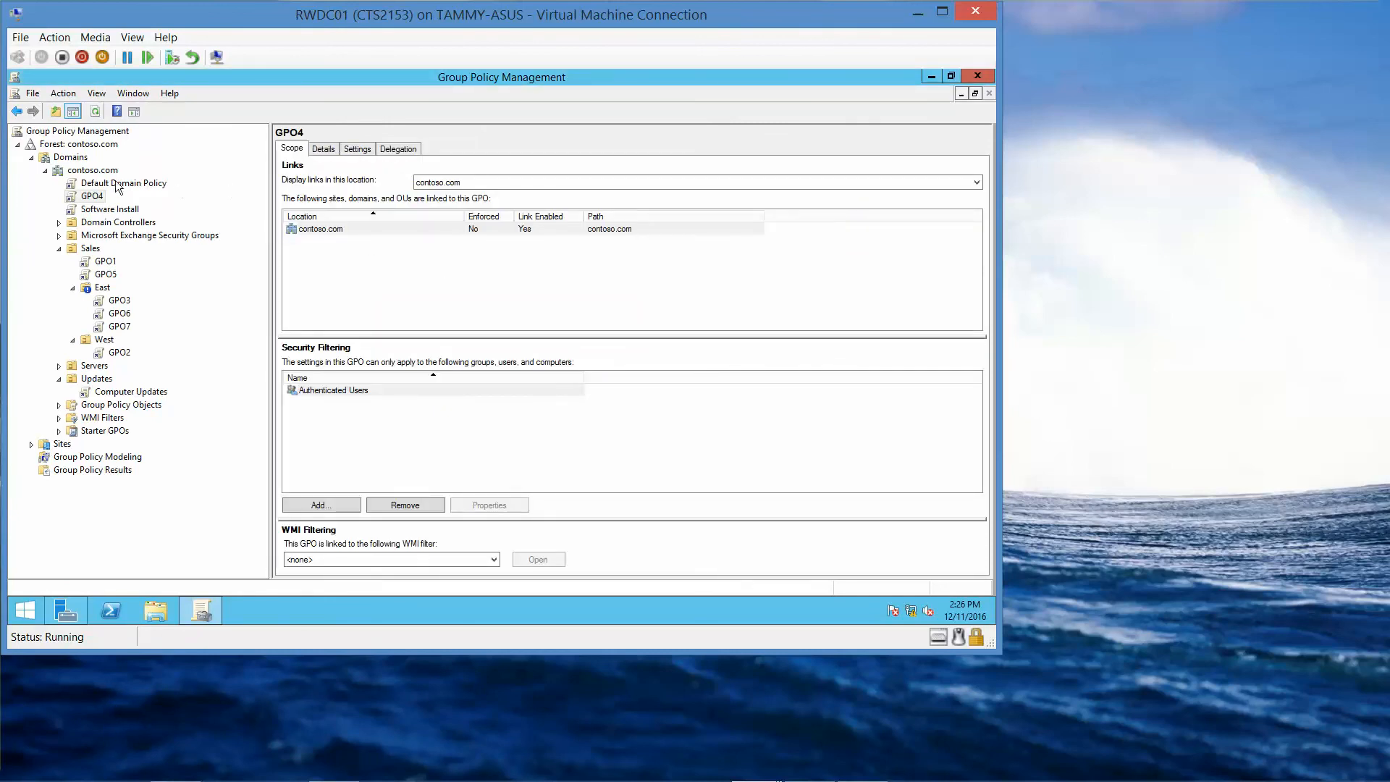
pyautogui.click(92, 196)
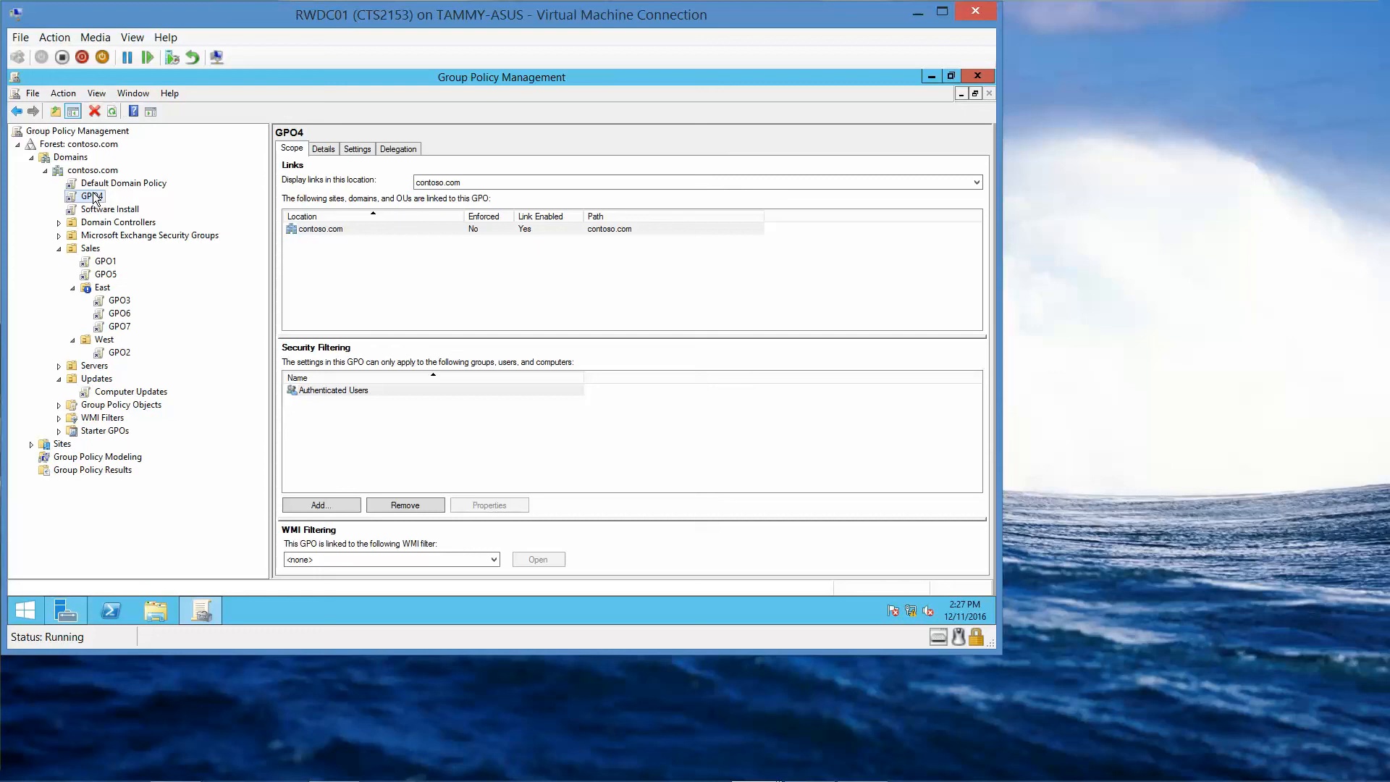
pyautogui.rightClick(87, 196)
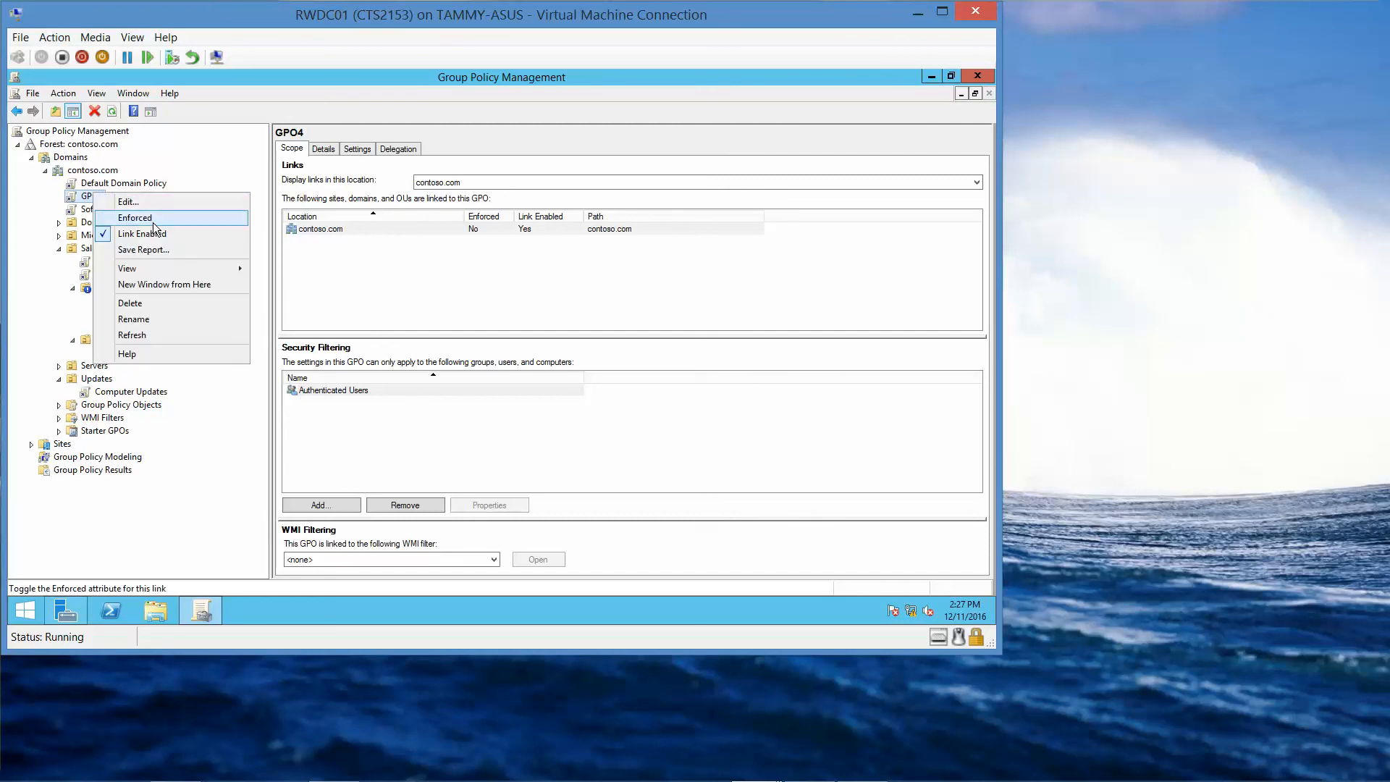
pyautogui.click(135, 217)
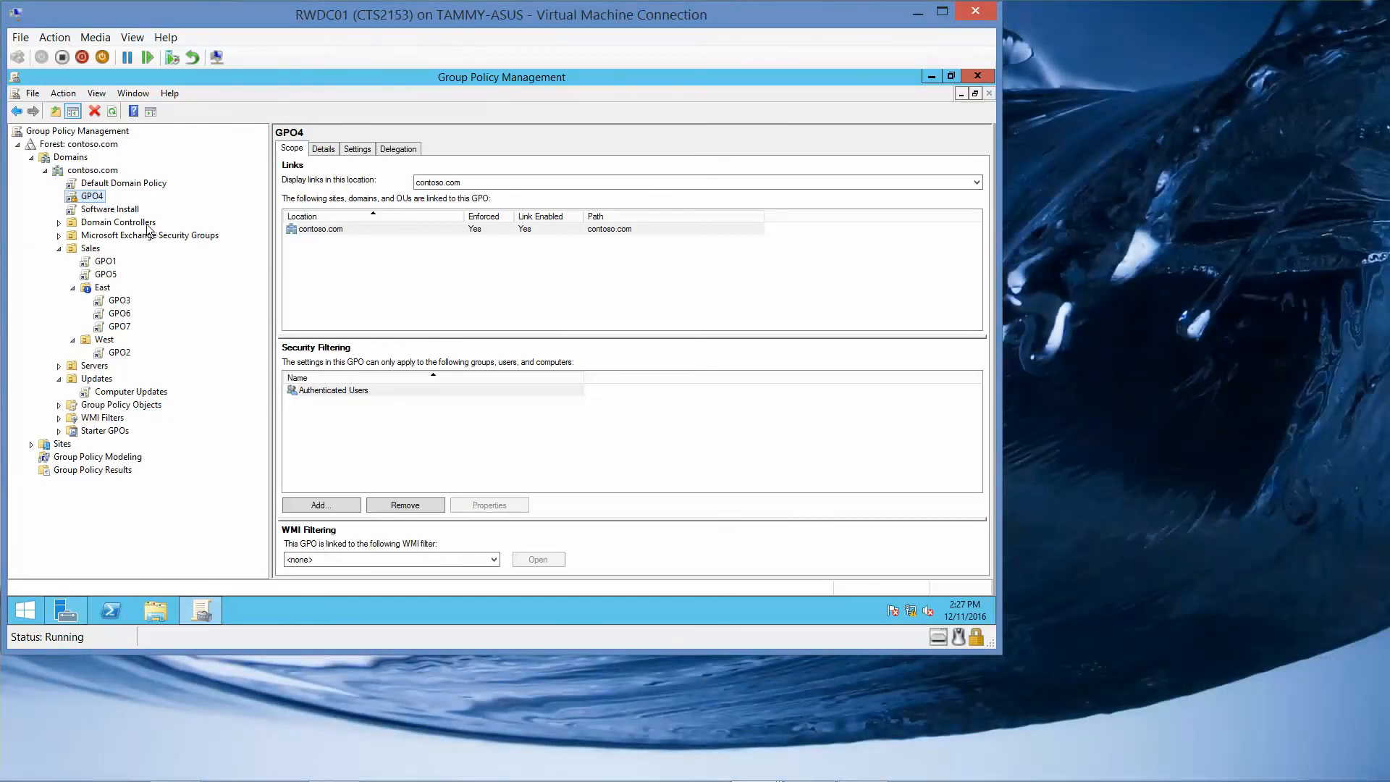
pyautogui.click(102, 287)
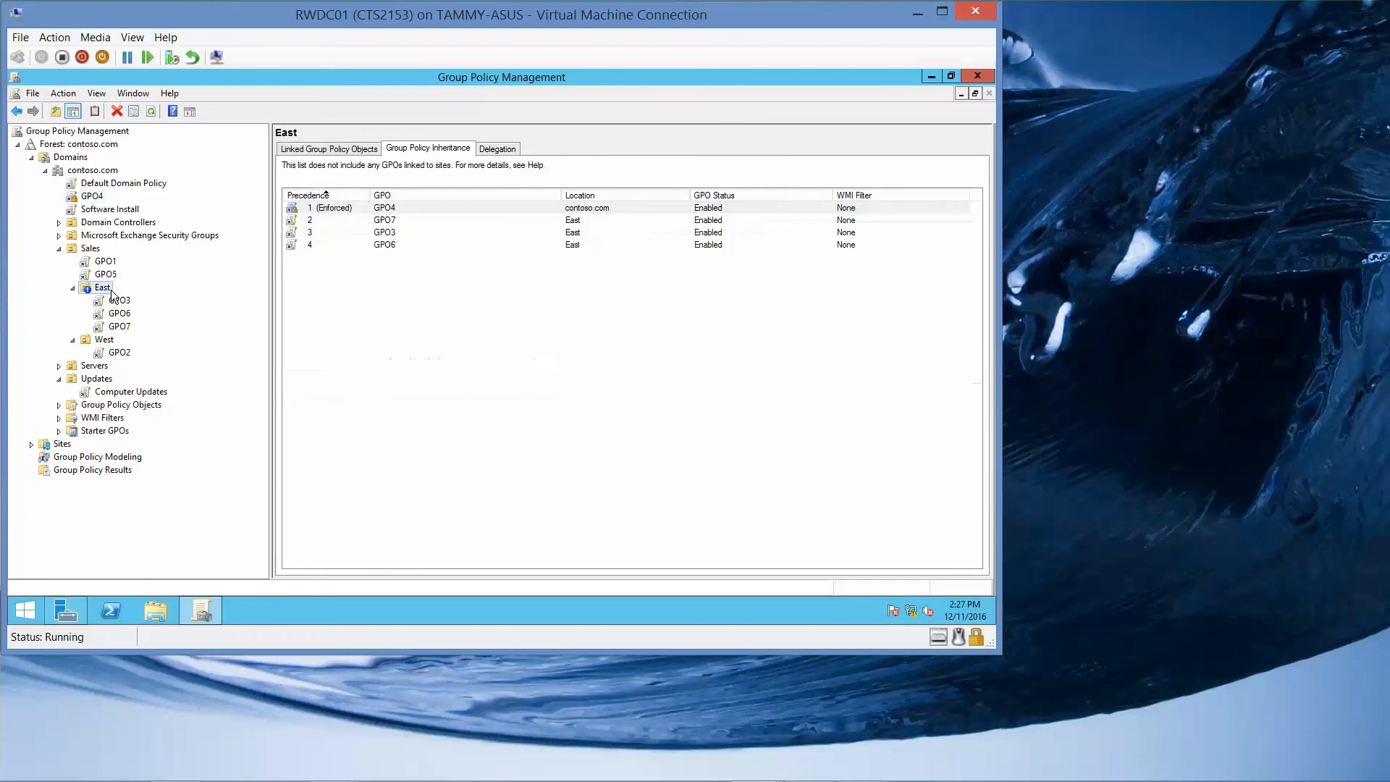
pyautogui.rightClick(101, 288)
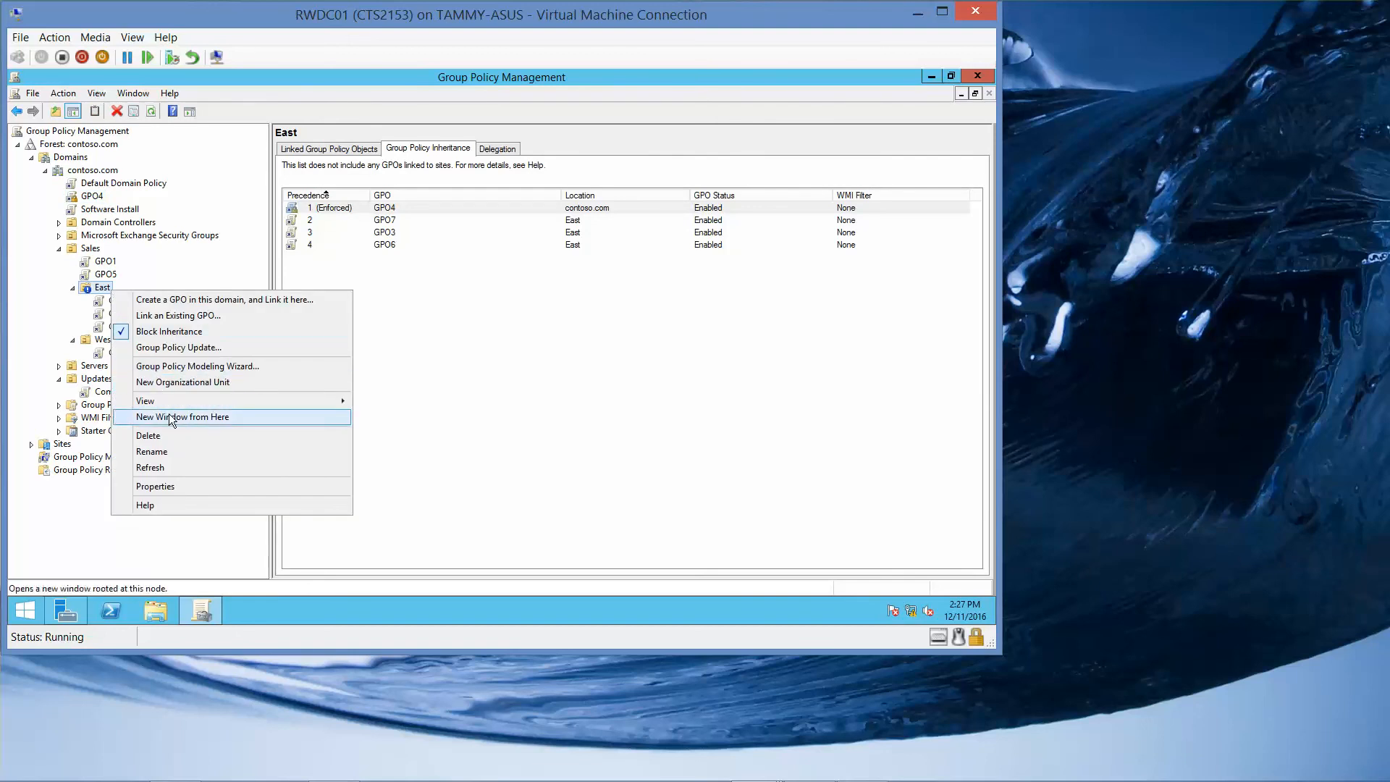